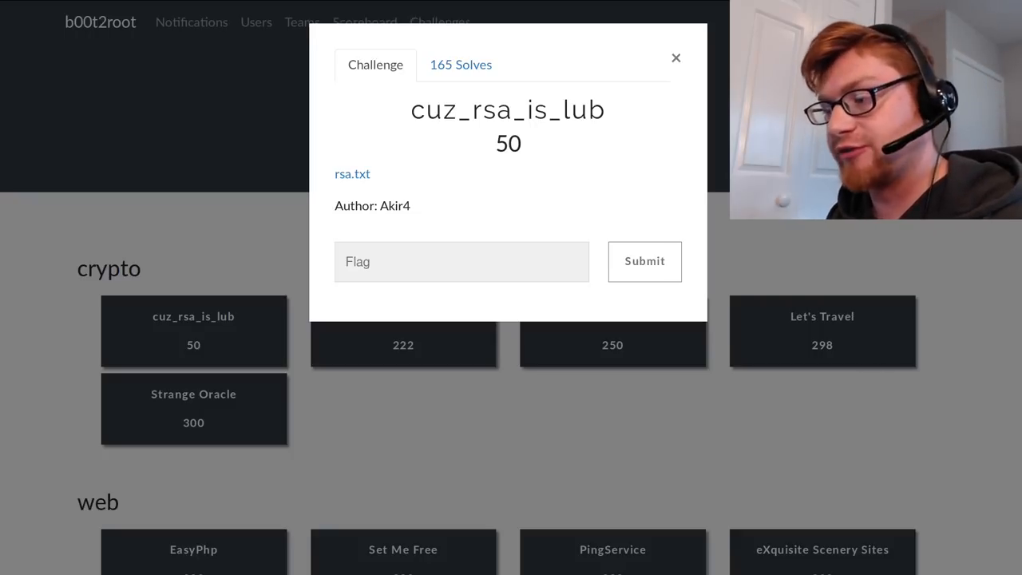
pyautogui.moveTo(249, 330)
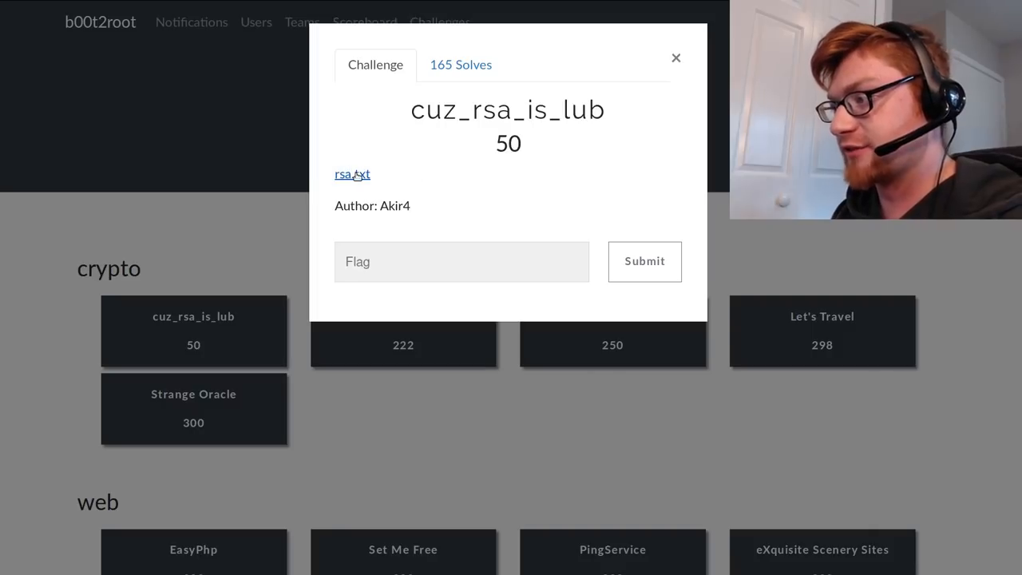
# Bring up the save options for the rsa.txt attachment of cuz_rsa_is_lub
pyautogui.rightClick(352, 174)
pyautogui.write('subl a')
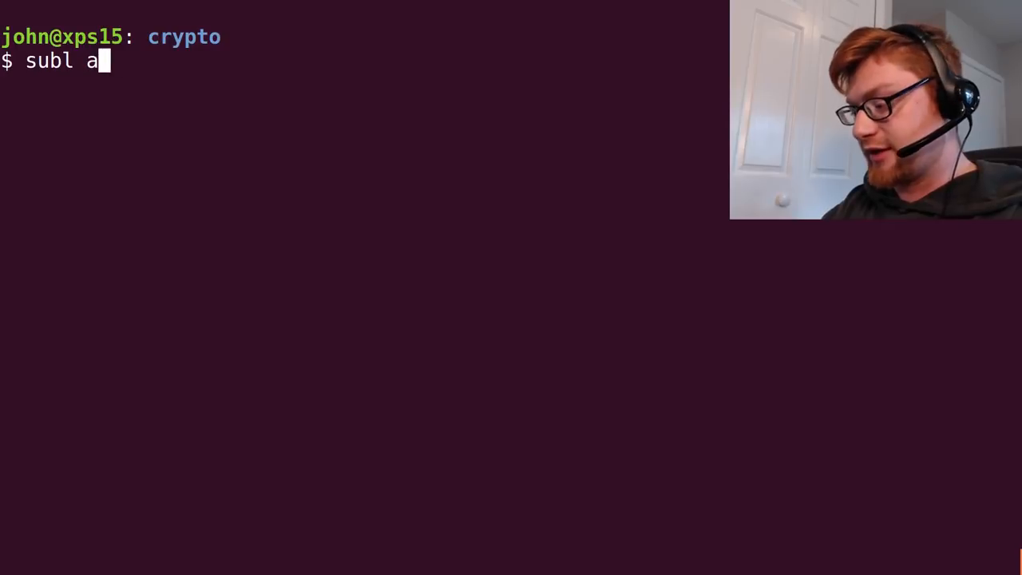
# Create ape.py with the #!/usr/bin/env python shebang on line 1
pyautogui.press('Return')
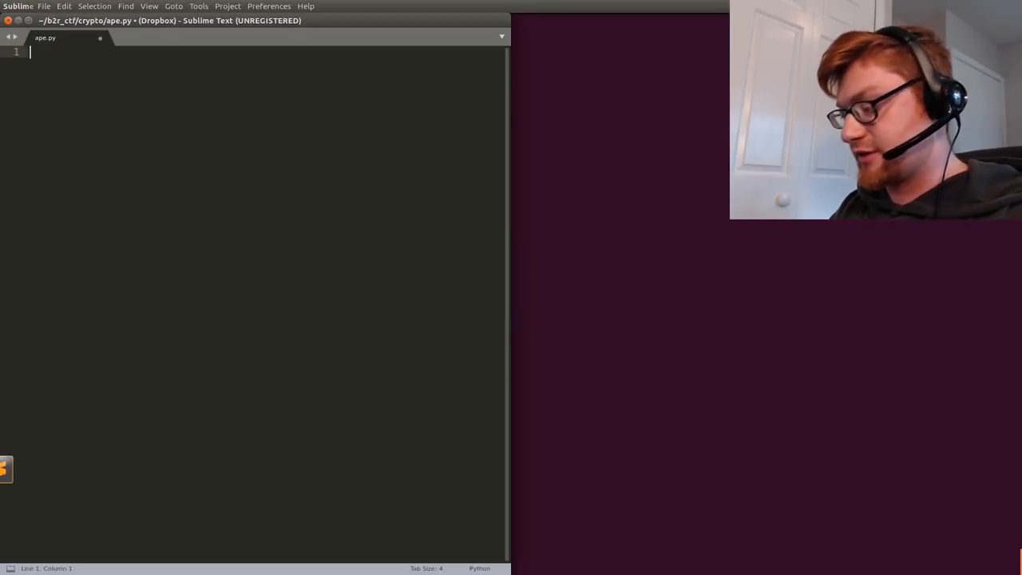
pyautogui.write('#!')
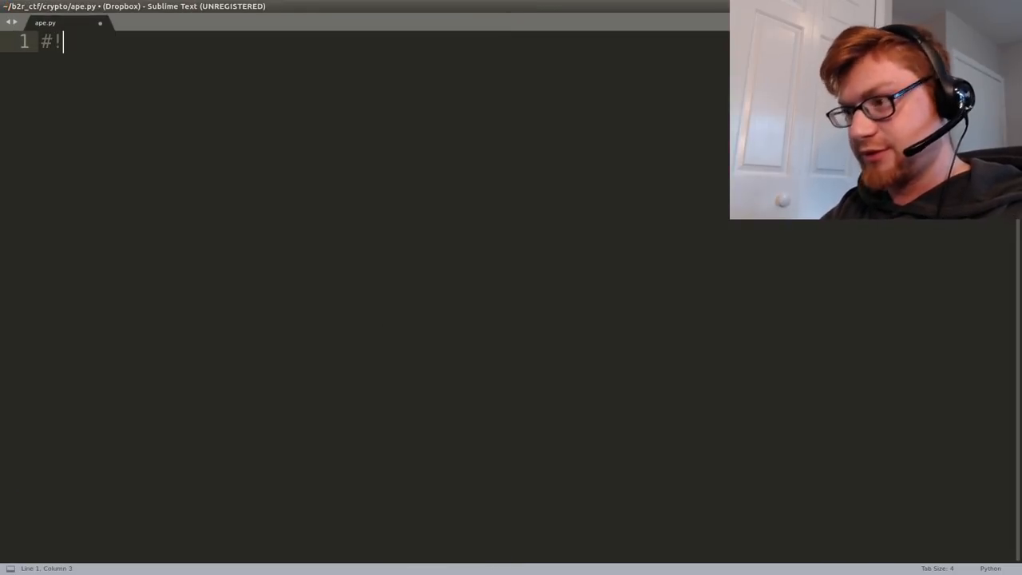
pyautogui.write('/usr/bine')
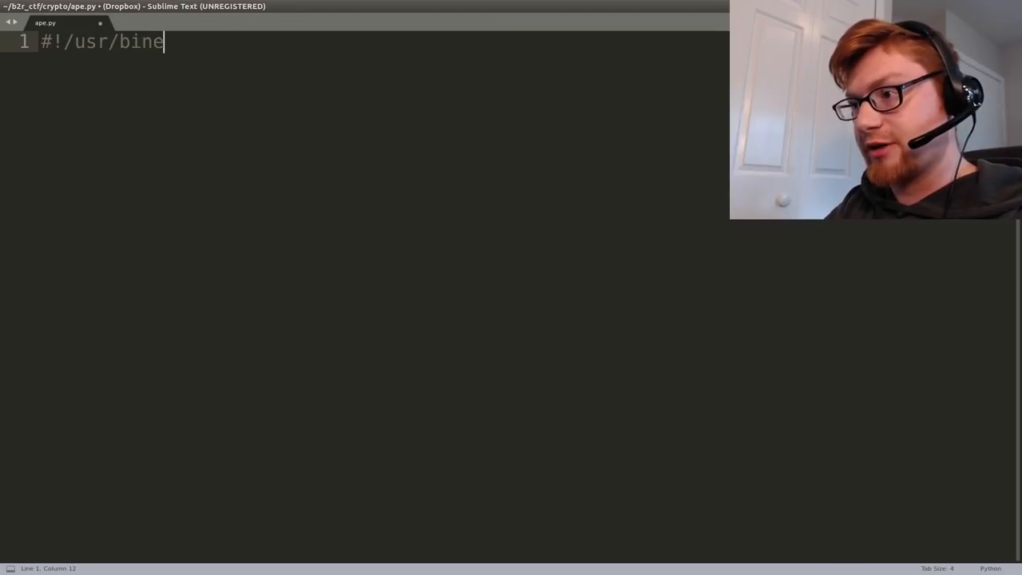
pyautogui.write('/env pytho')
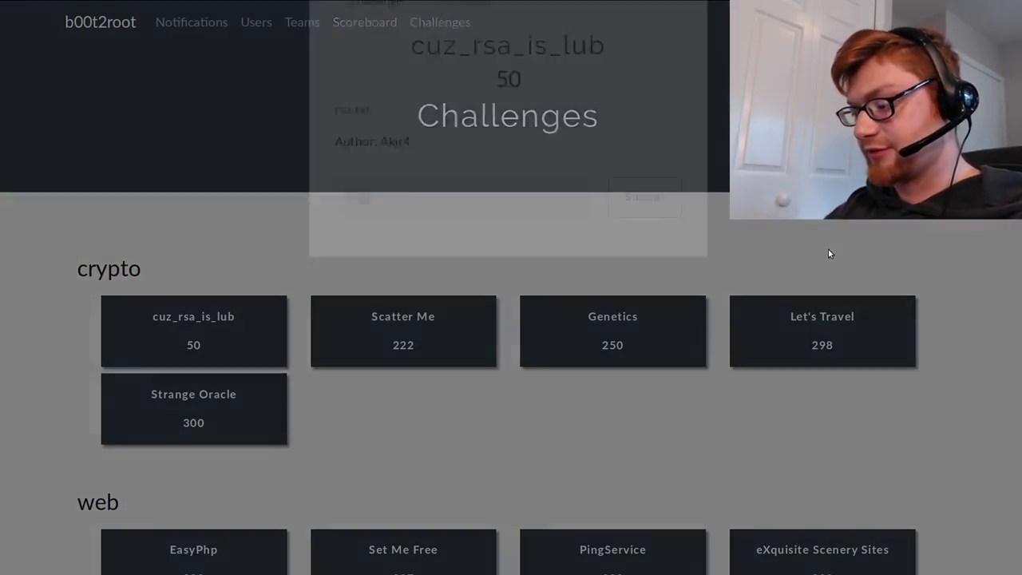
# Look up the modulus on factordb.com and note the factor 3^178+22
pyautogui.write('factr')
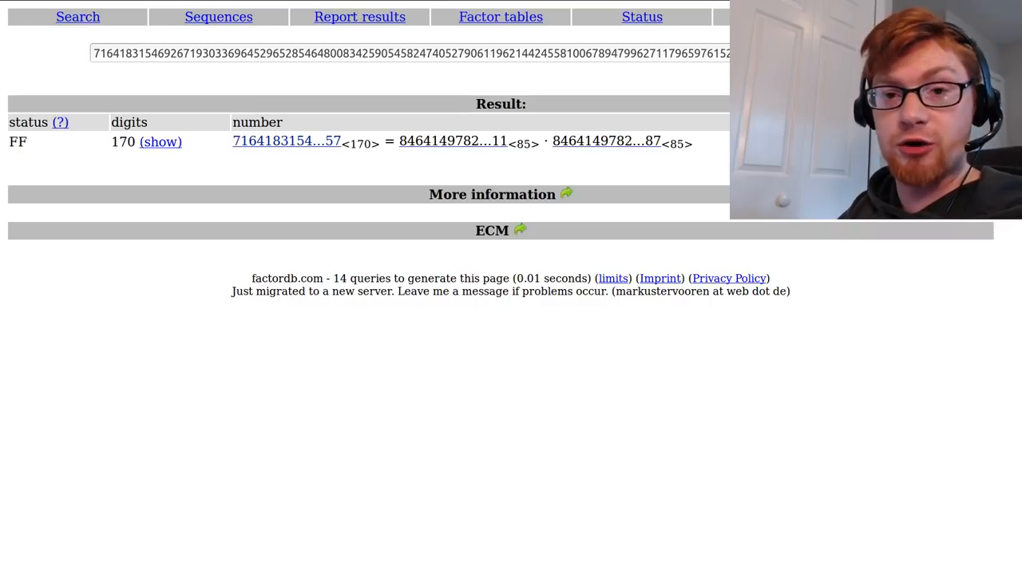
pyautogui.moveTo(377, 96)
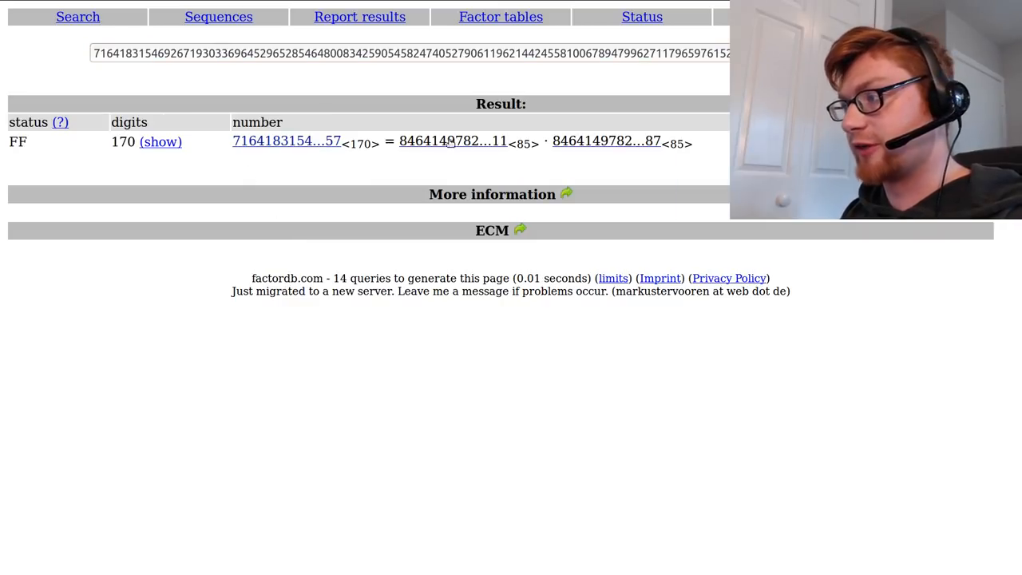
pyautogui.write('3^178+22')
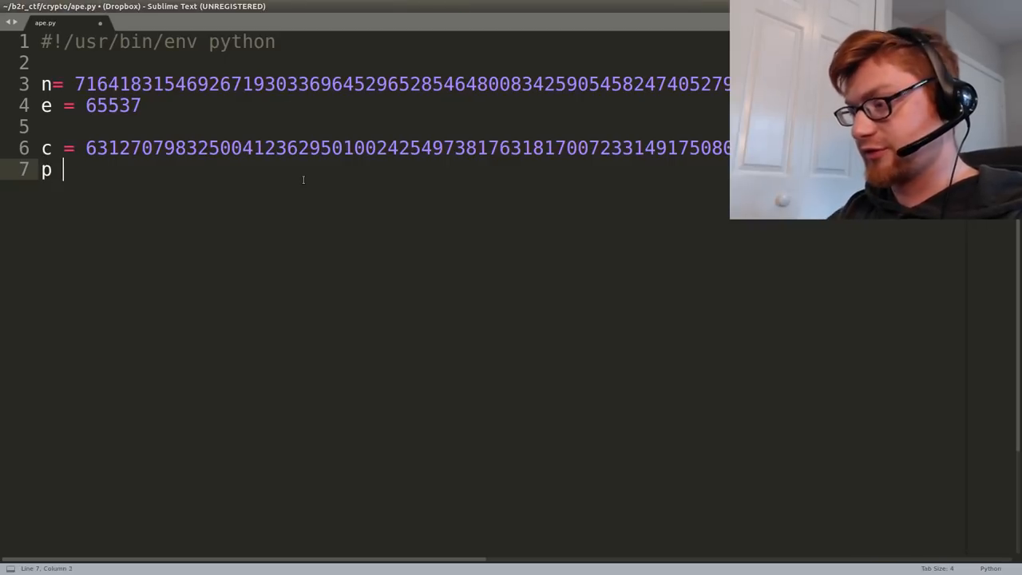
# Define p = 3**178+22 and copy the second 85-digit factor from factordb as q
pyautogui.write('= 3^178+22')
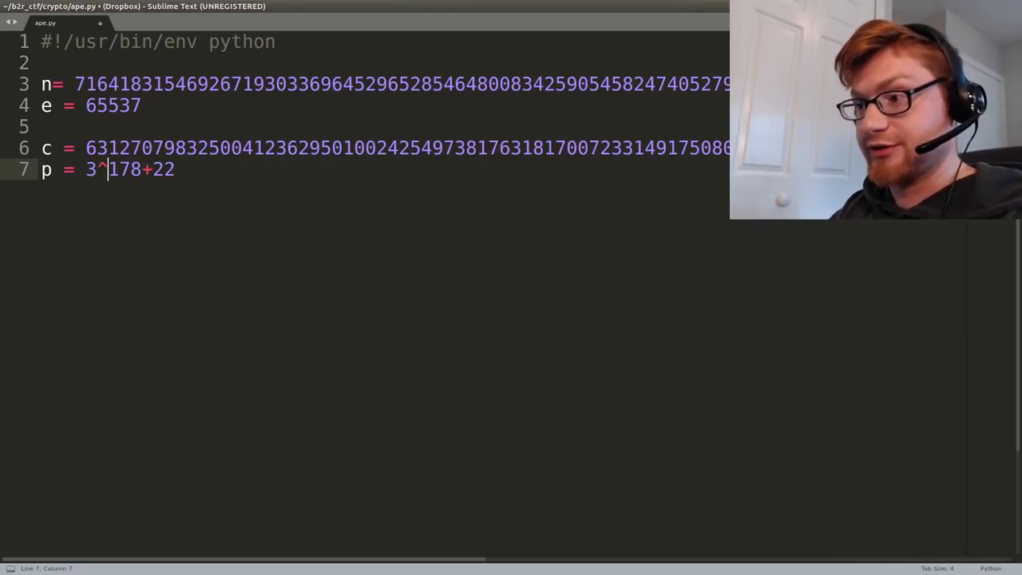
pyautogui.write('**')
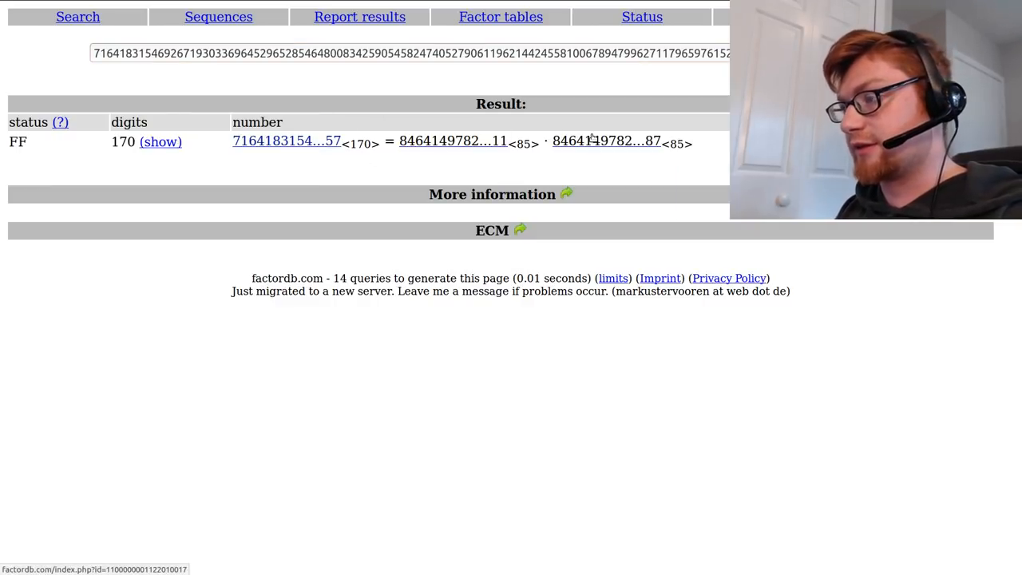
pyautogui.click(607, 141)
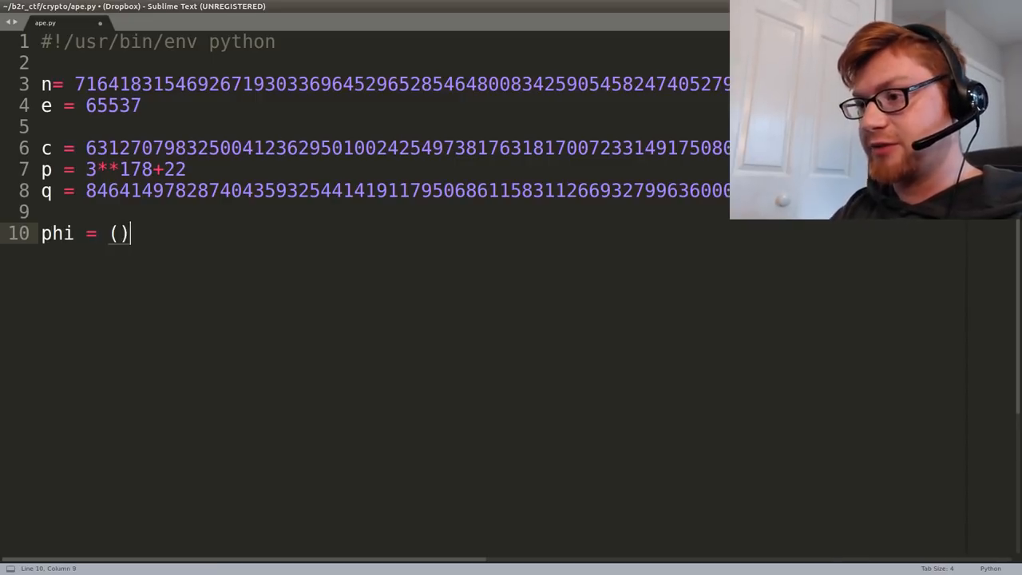
# Add phi = (p - 1)*(q - 1) and begin the Crypto import line
pyautogui.write('p -')
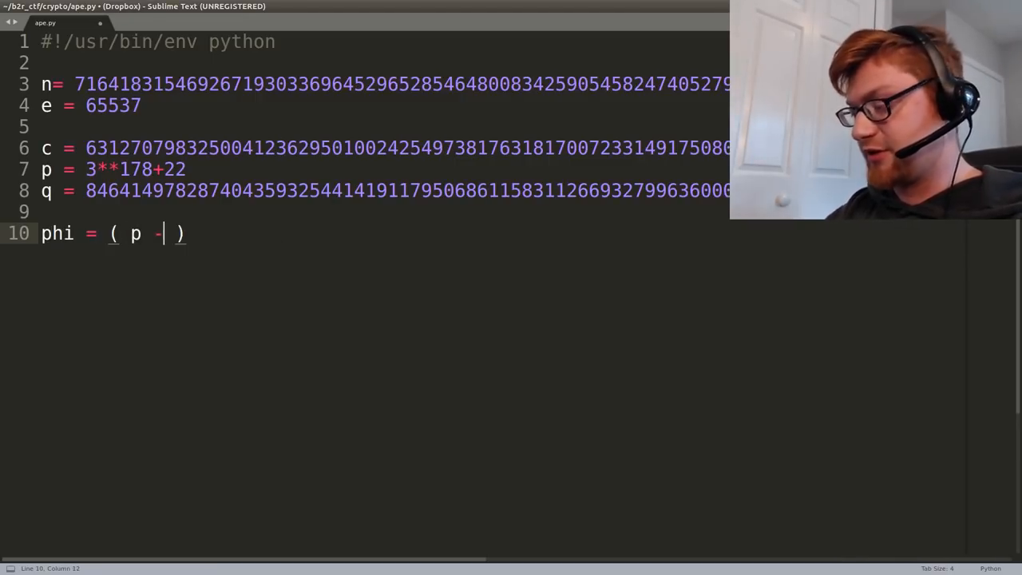
pyautogui.write('1 )* ( q - 1 )')
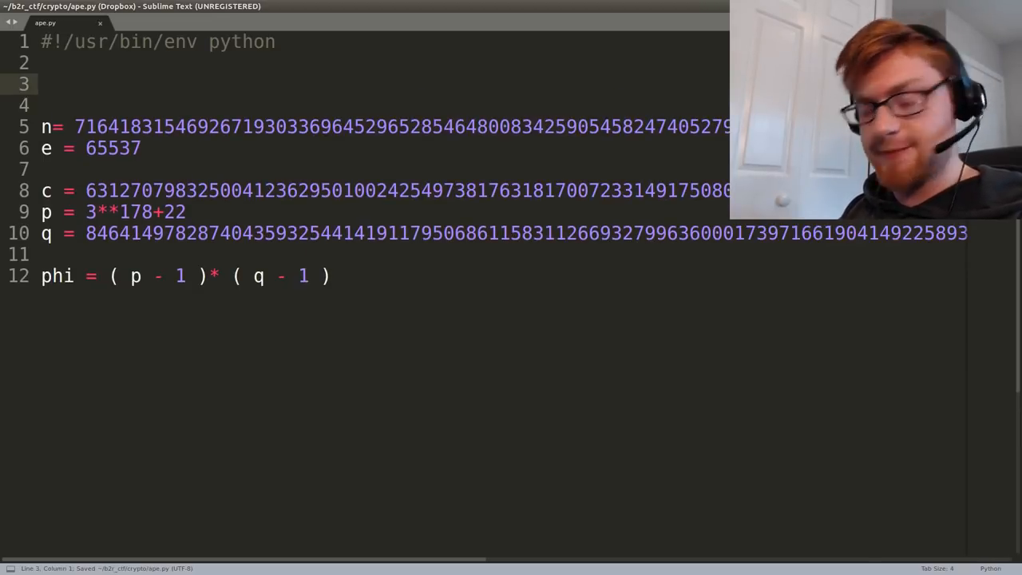
pyautogui.write('from Cyr')
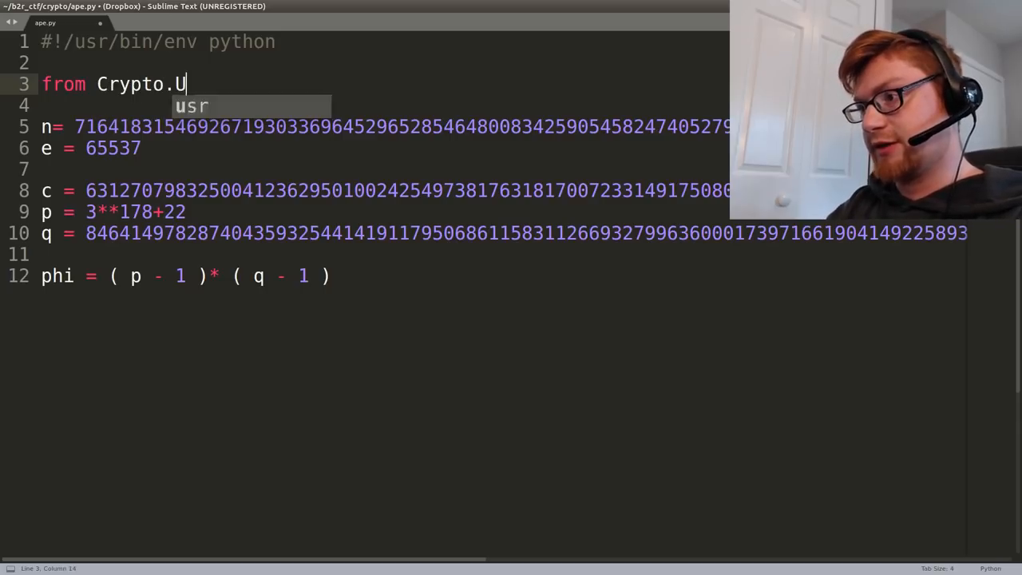
# Import inverse from Crypto.Util.number and compute d = inverse(e,phi)
pyautogui.write('til.number import')
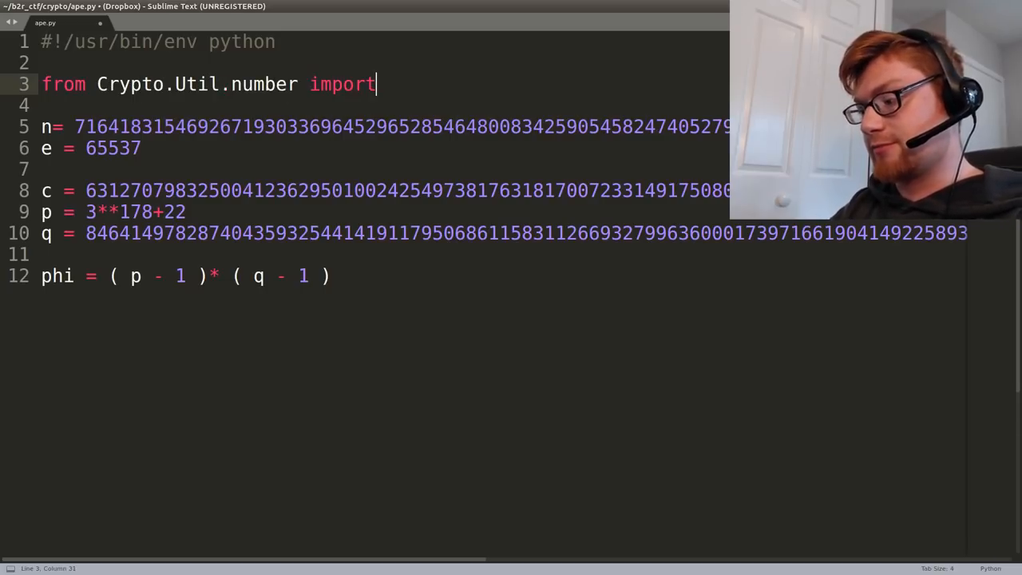
pyautogui.write('inverse')
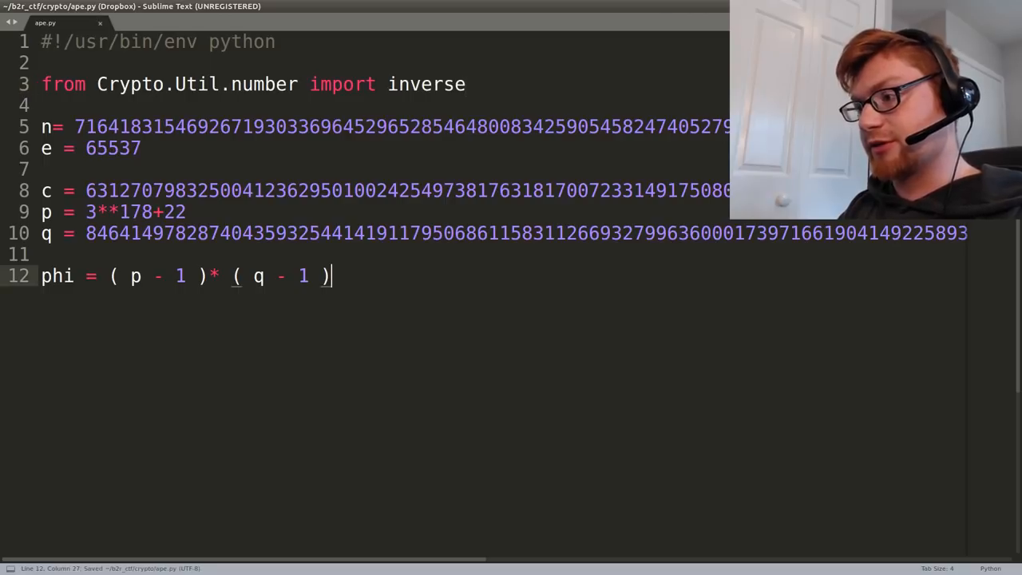
pyautogui.write('d = nverse)')
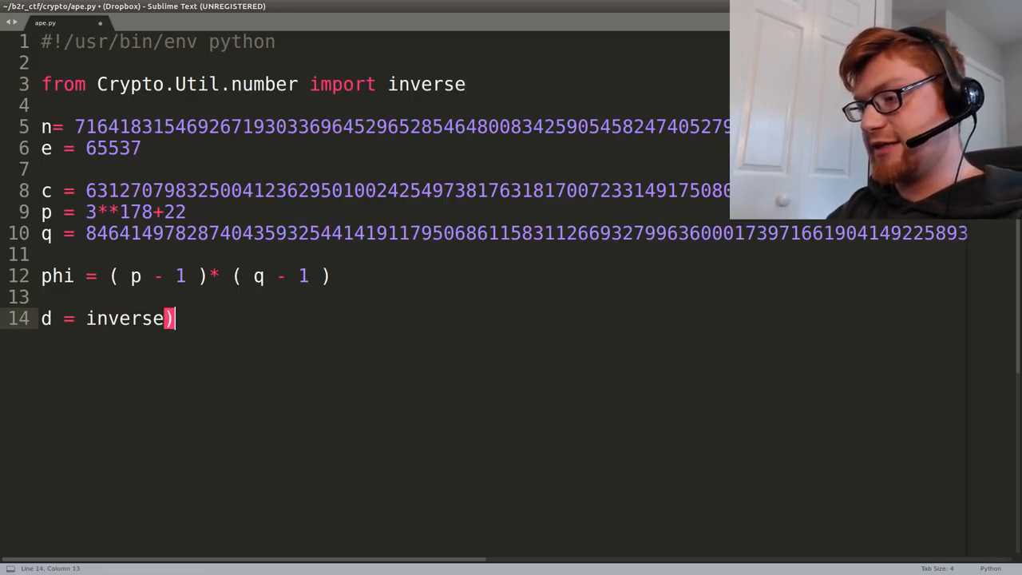
pyautogui.write('(e,phi')
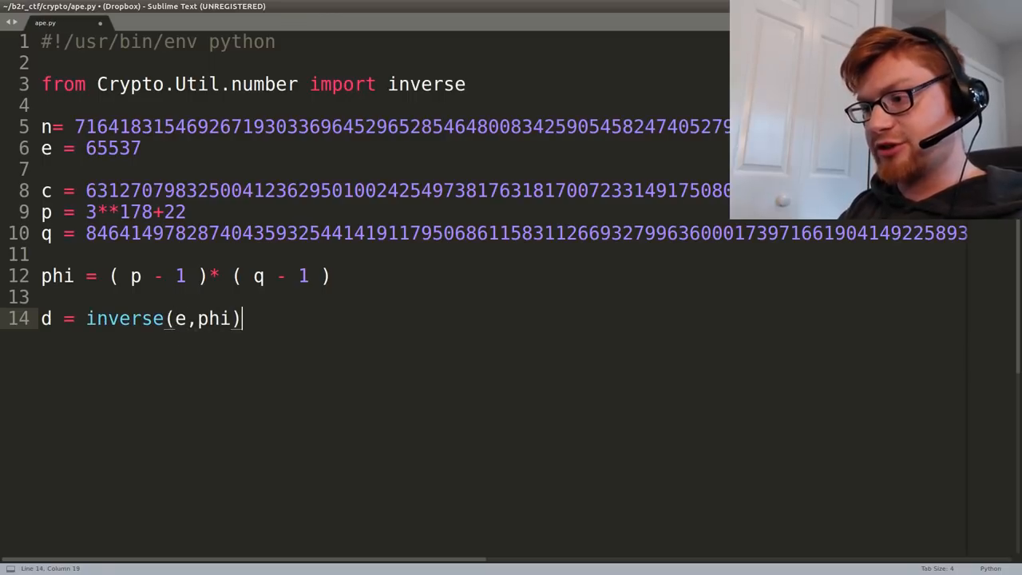
# Print d once to check it, then remove the print(d) line
pyautogui.write('d')
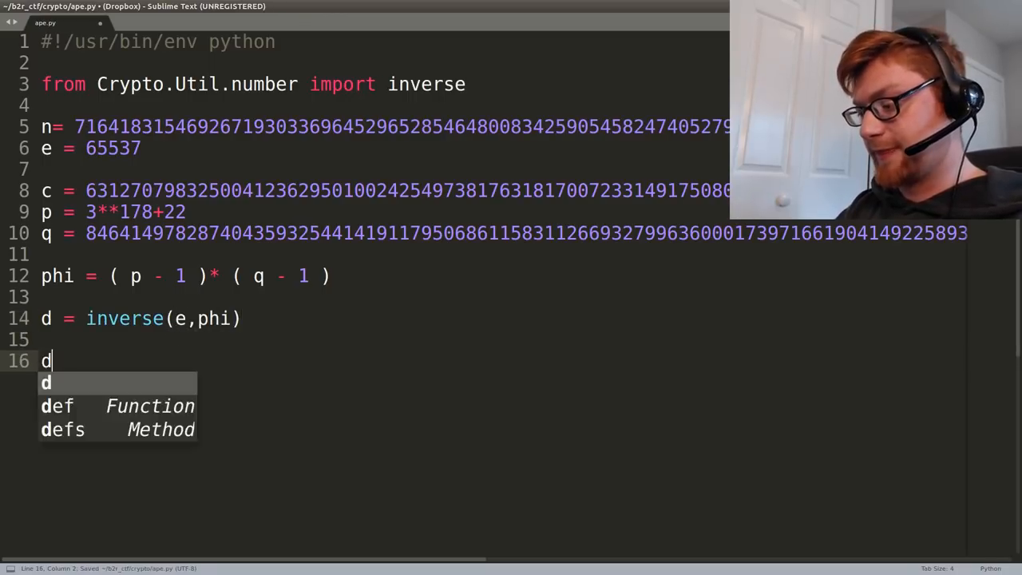
pyautogui.press('ctrl+b')
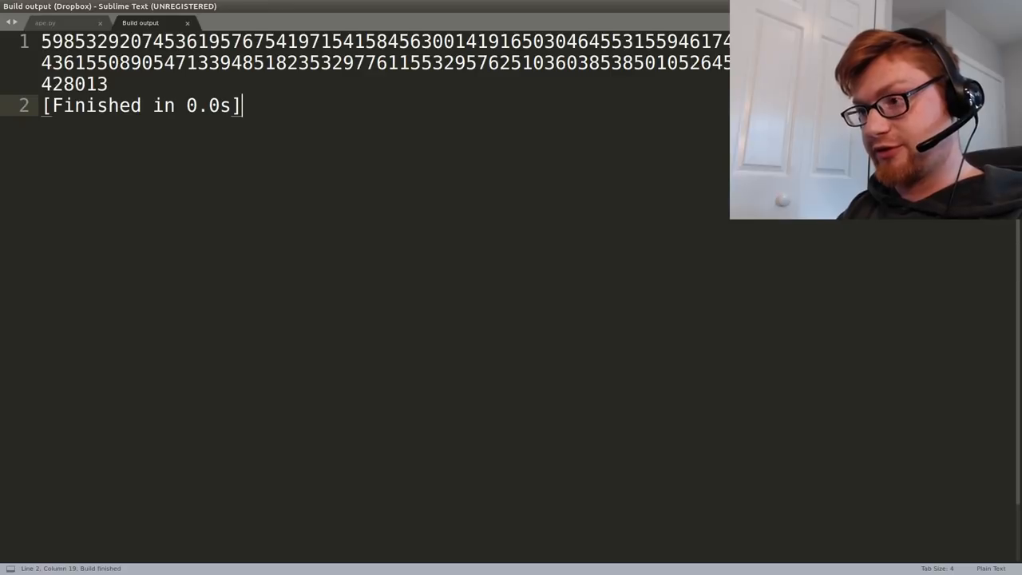
pyautogui.click(45, 23)
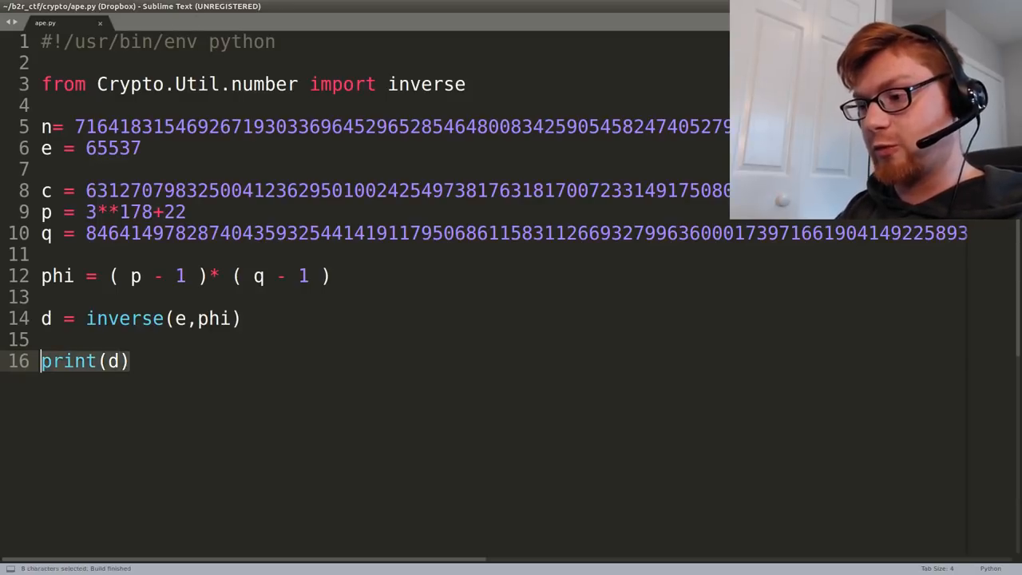
pyautogui.press('Delete')
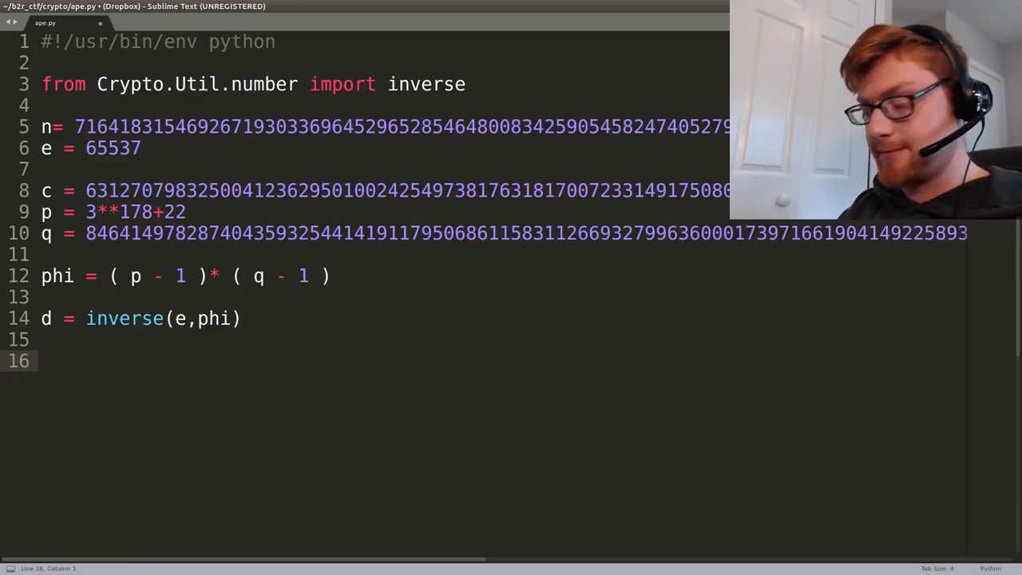
# Compute m = pow(c, d, n), print its hex form and run the script
pyautogui.write('pow(')
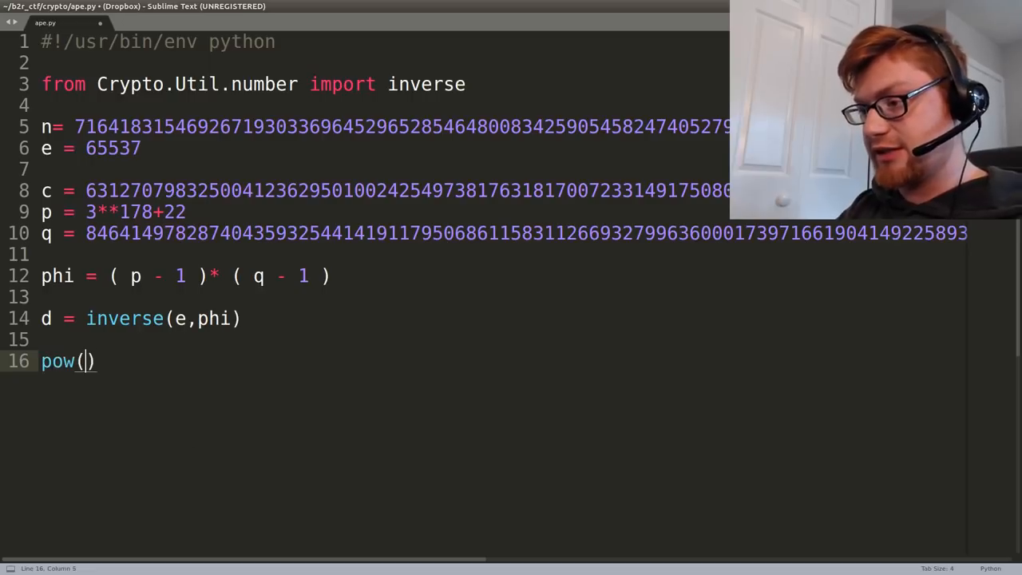
pyautogui.write('c, d, n')
pyautogui.write('print(')
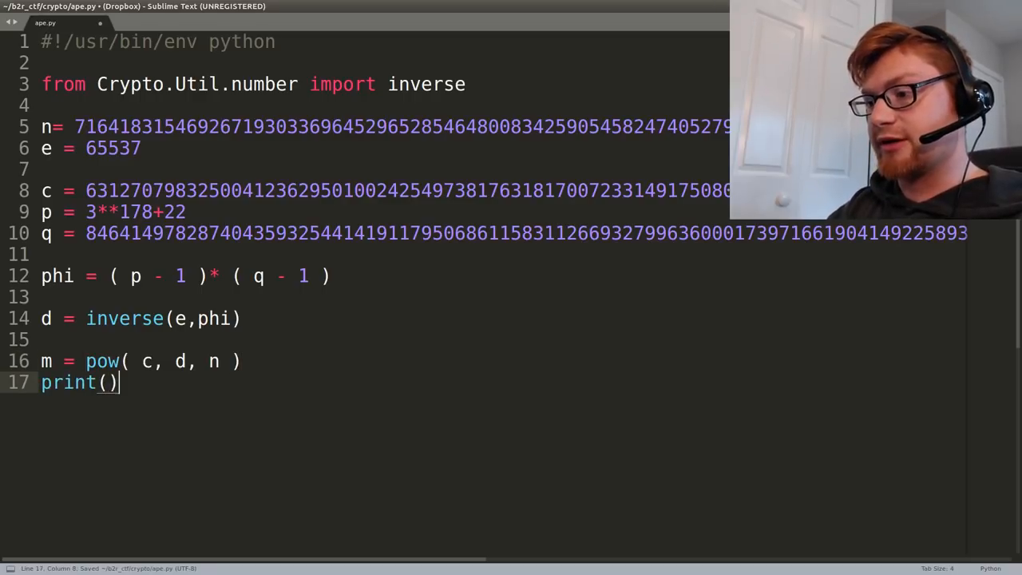
pyautogui.write('m[]')
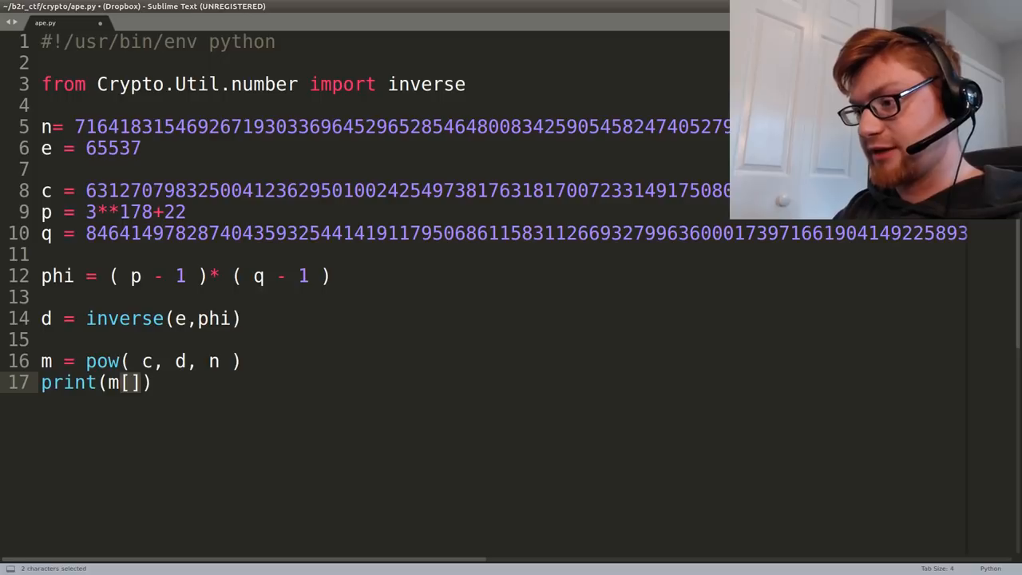
pyautogui.write('h')
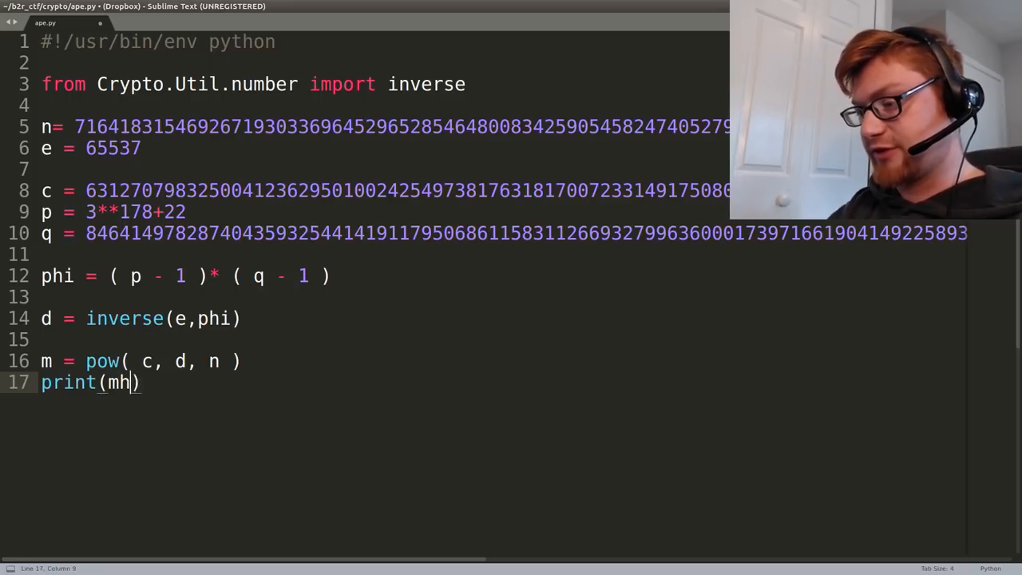
pyautogui.write('hex(')
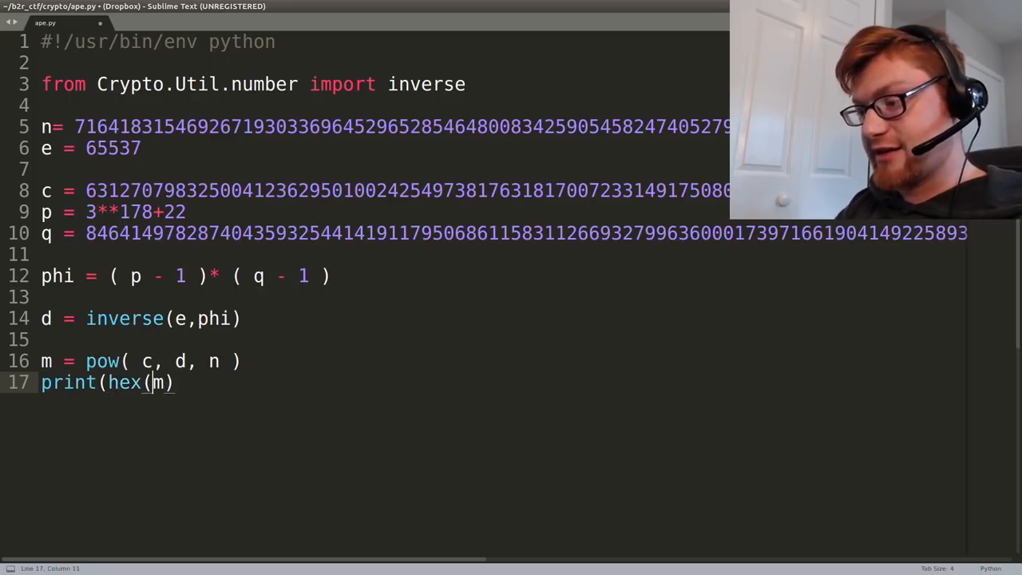
pyautogui.press('ctrl+b')
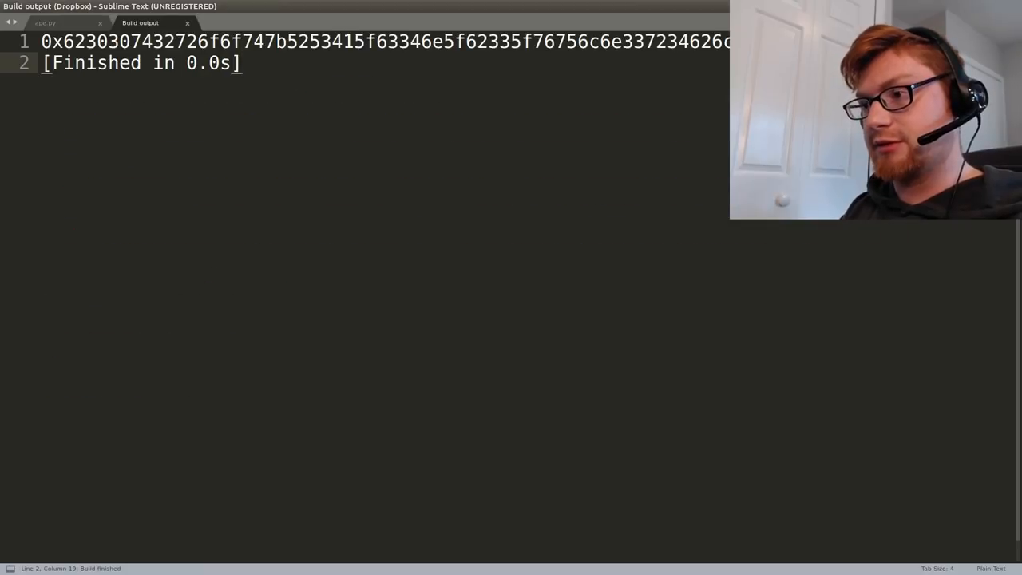
# Fix the line to hex(m)[2:-1].decode('hex') so the run prints b00t2root{RSA_c4n_b3_vuln3r4bl3}
pyautogui.click(45, 22)
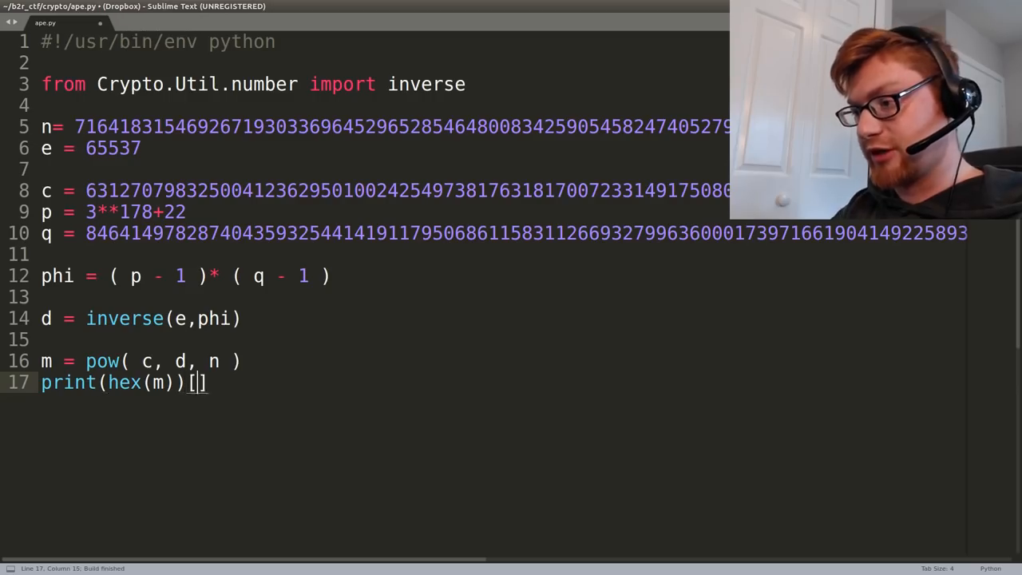
pyautogui.write('2:')
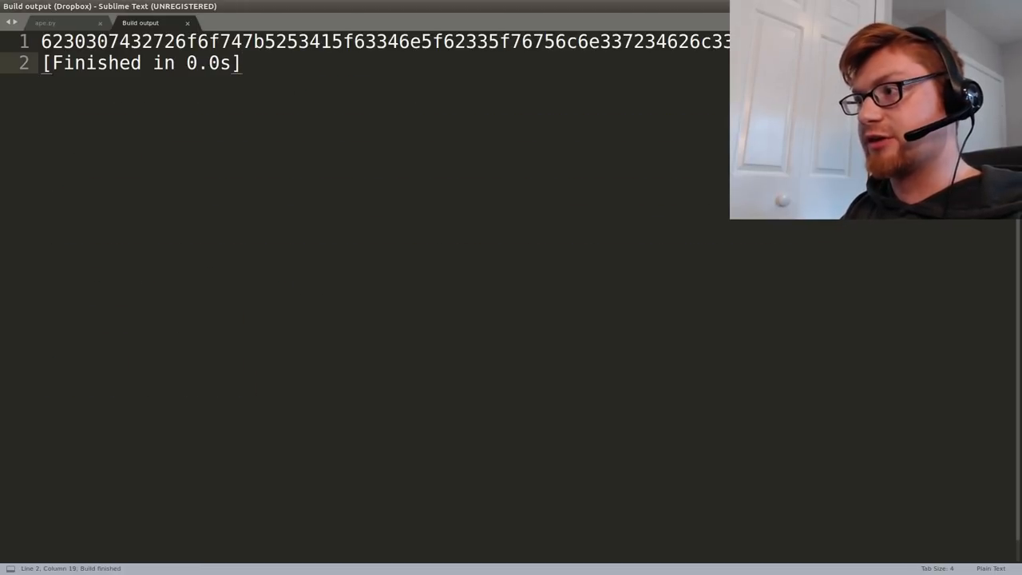
pyautogui.click(44, 22)
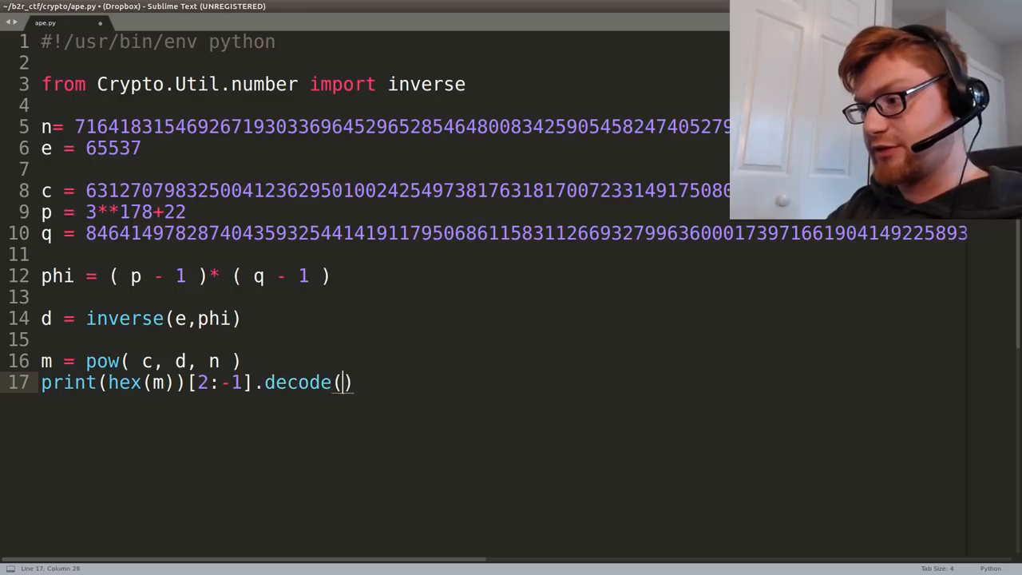
pyautogui.write('hex')
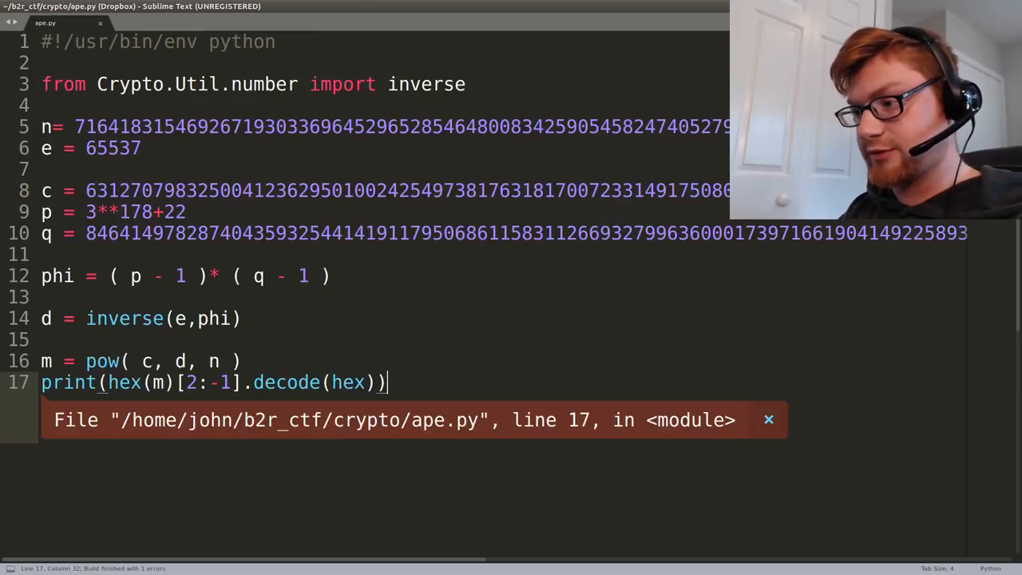
pyautogui.press('BackSpace')
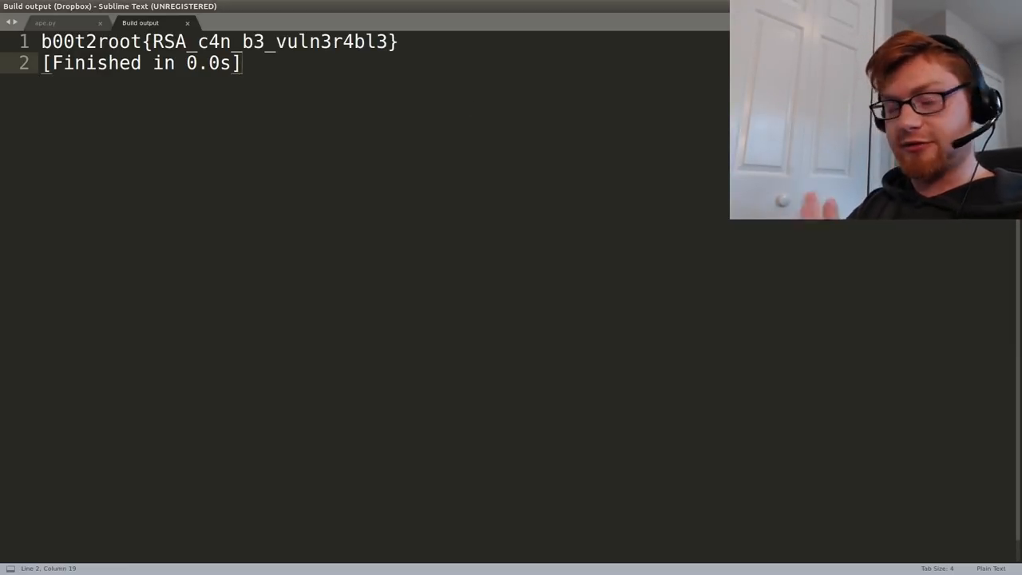
pyautogui.click(45, 22)
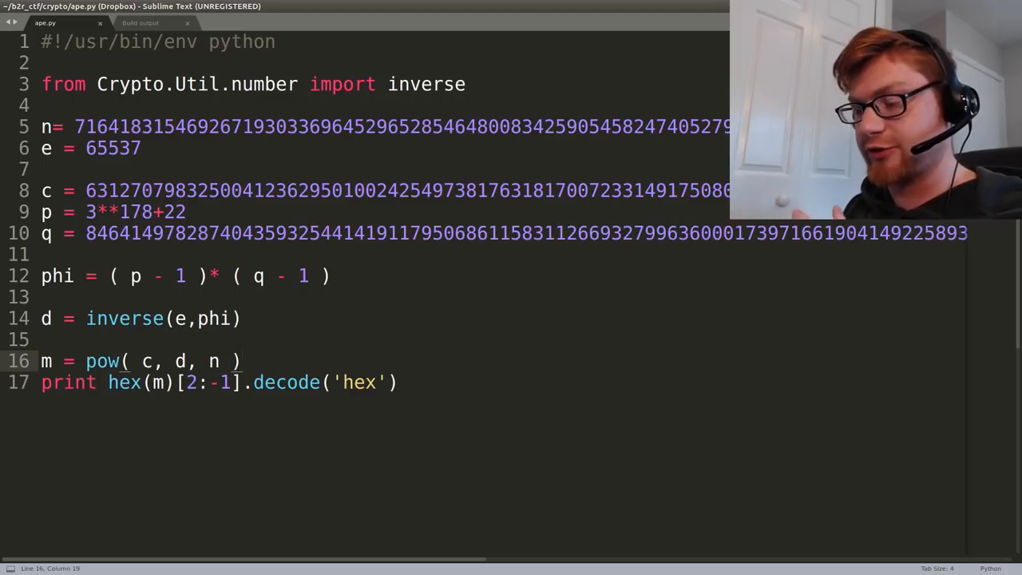
pyautogui.click(239, 361)
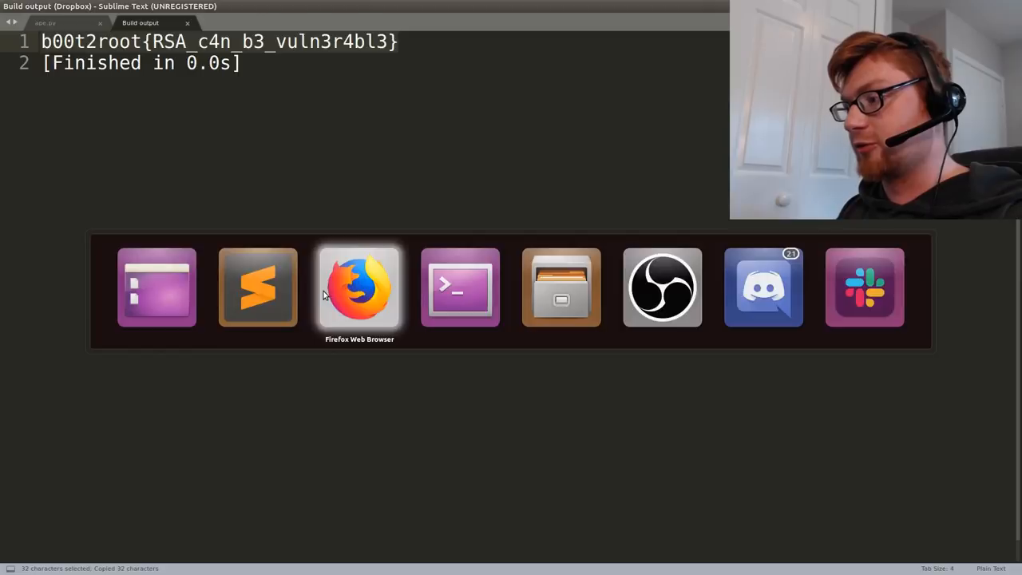
# Paste the flag into the cuz_rsa_is_lub Flag field and submit it
pyautogui.click(358, 287)
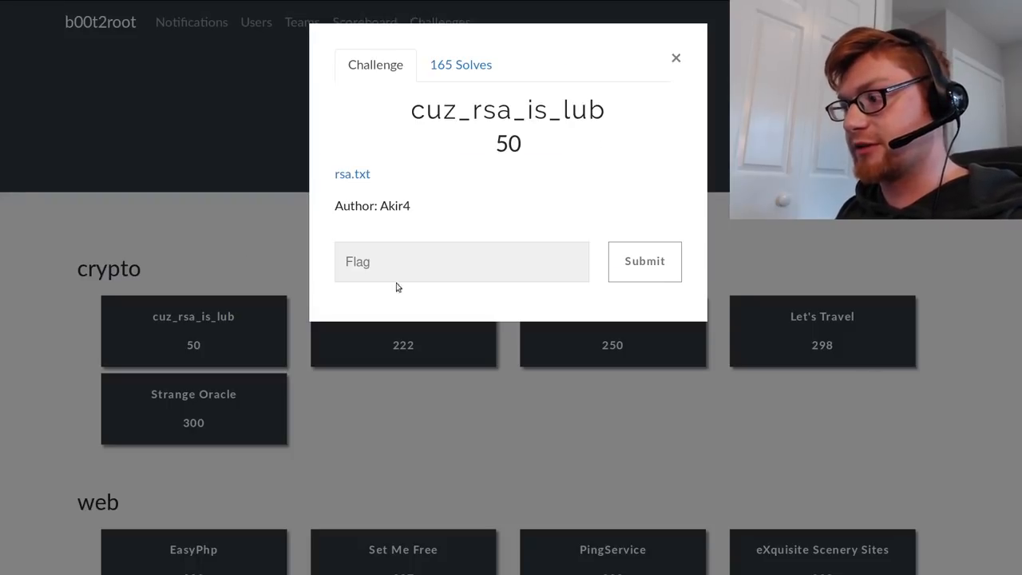
pyautogui.click(462, 262)
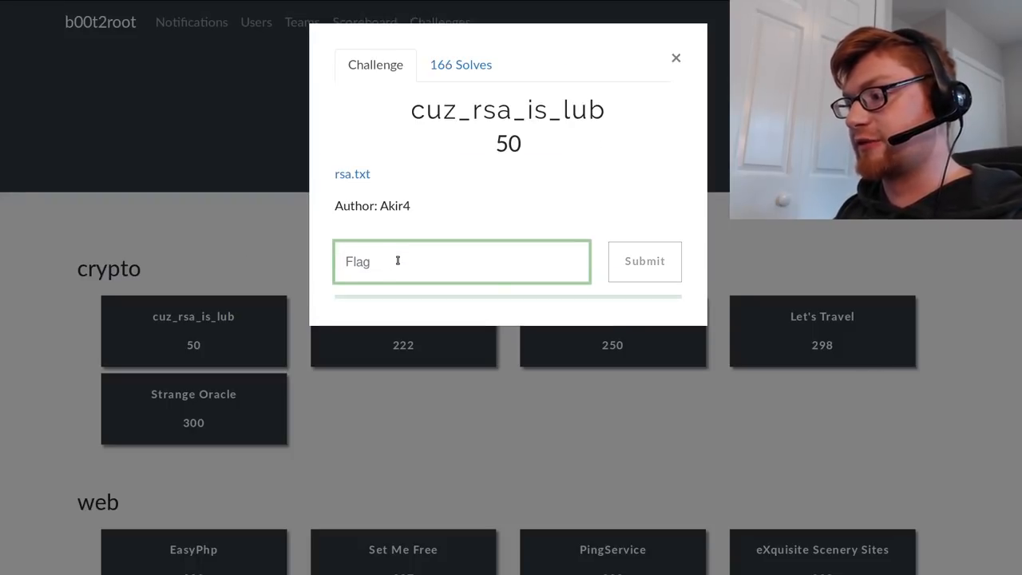
pyautogui.click(644, 262)
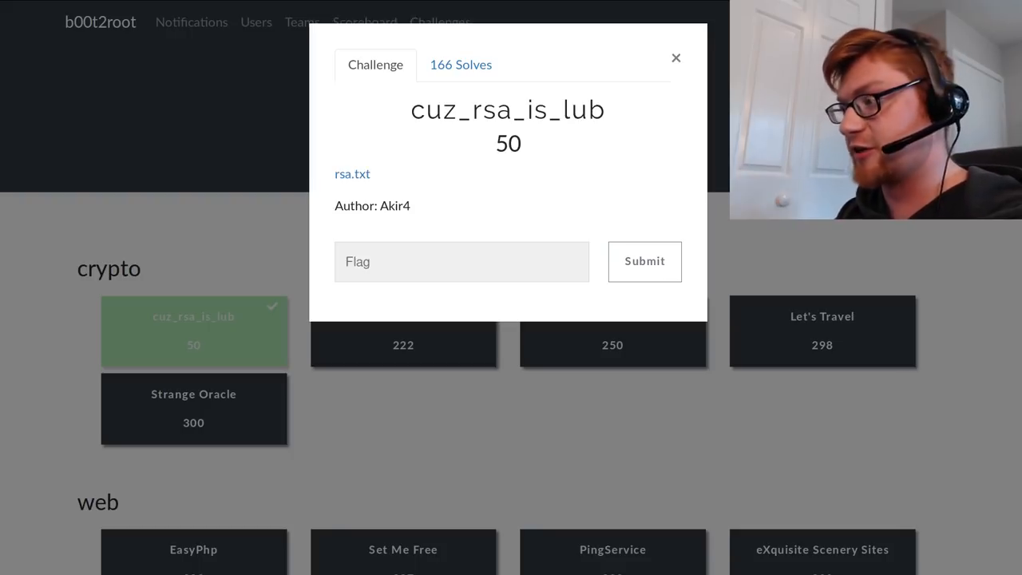
# Check the Solves list and close the challenge dialog to return to the board
pyautogui.click(460, 64)
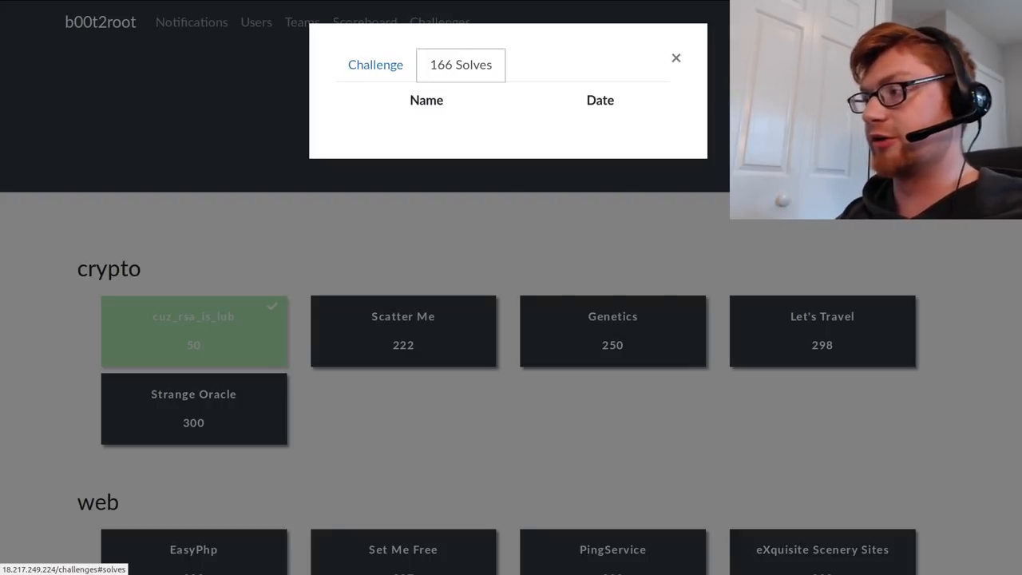
pyautogui.click(677, 58)
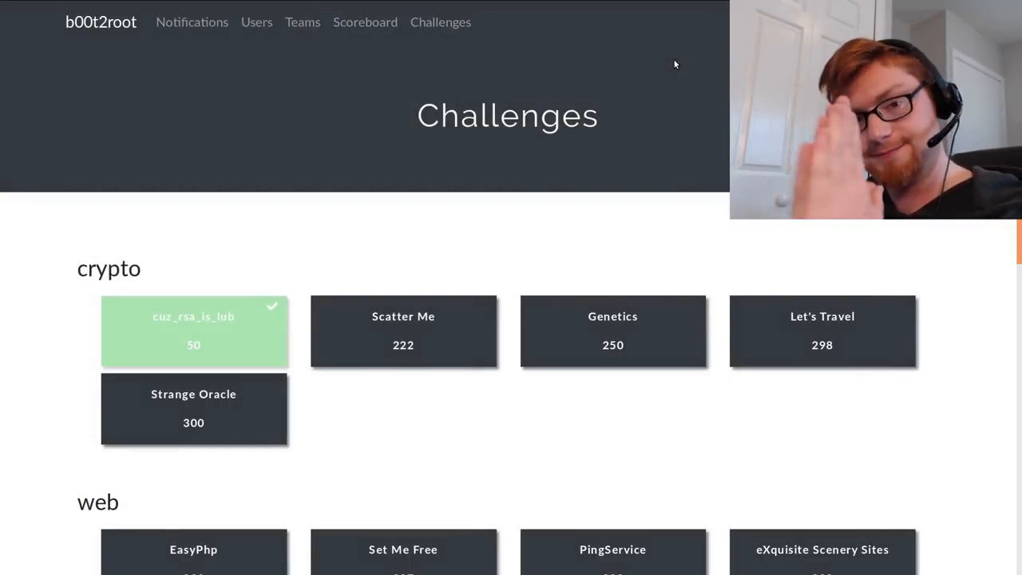
pyautogui.moveTo(484, 221)
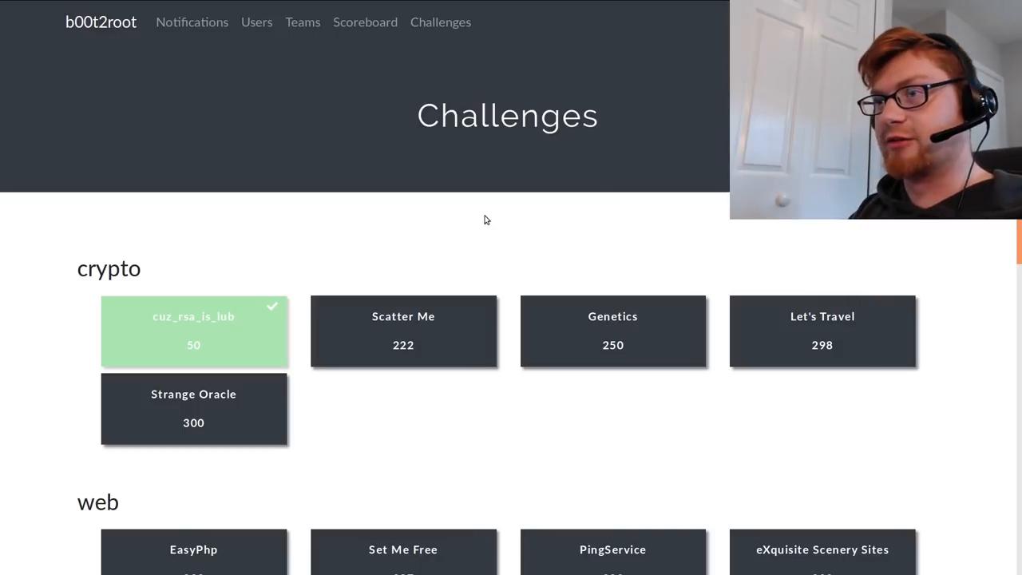